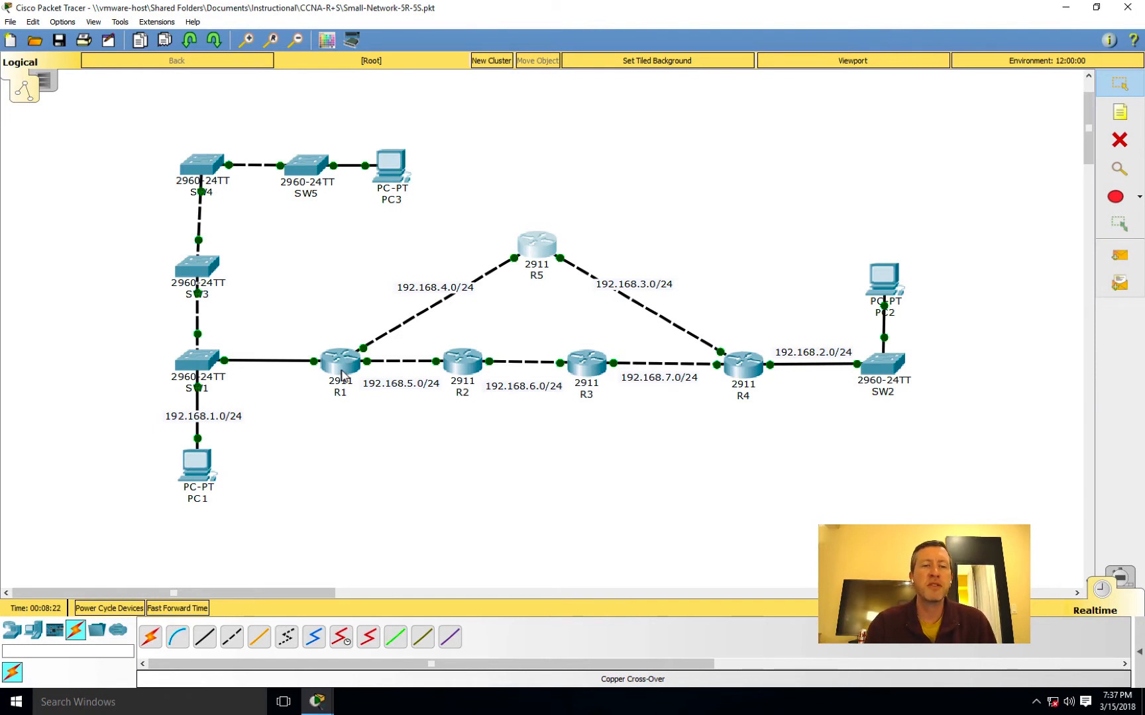
- Open router R1's device window to reach its CLI console
click(341, 362)
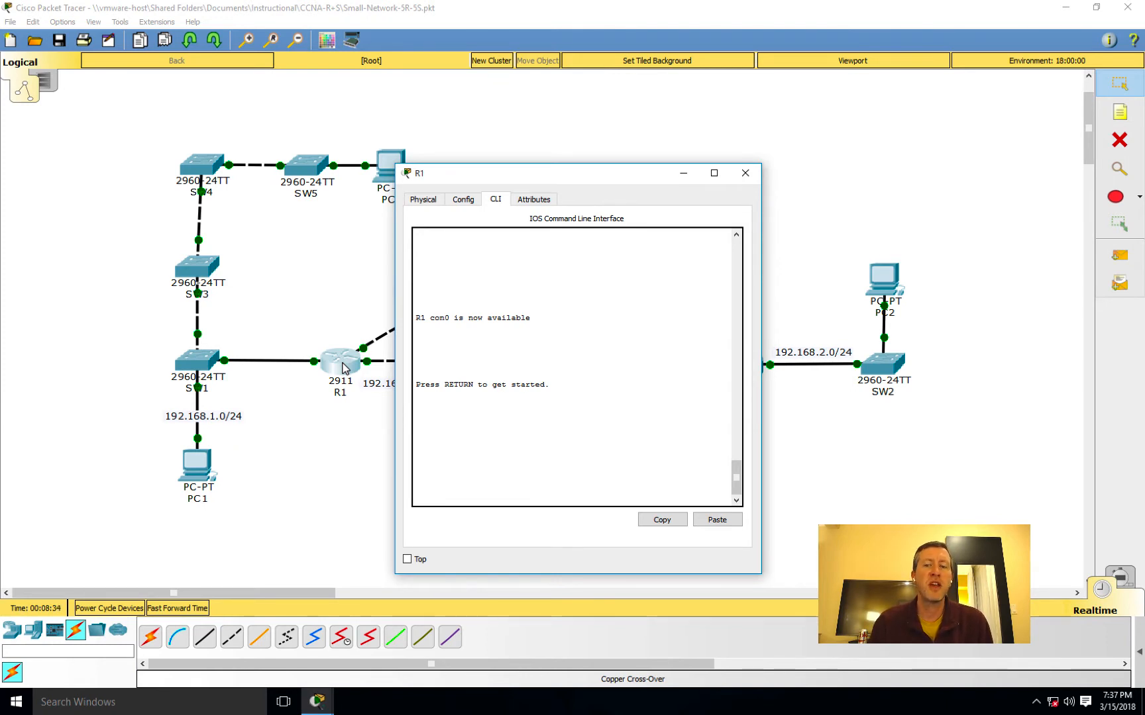
- Bring up R1's user prompt, then switch to router R2's CLI console
key(enter)
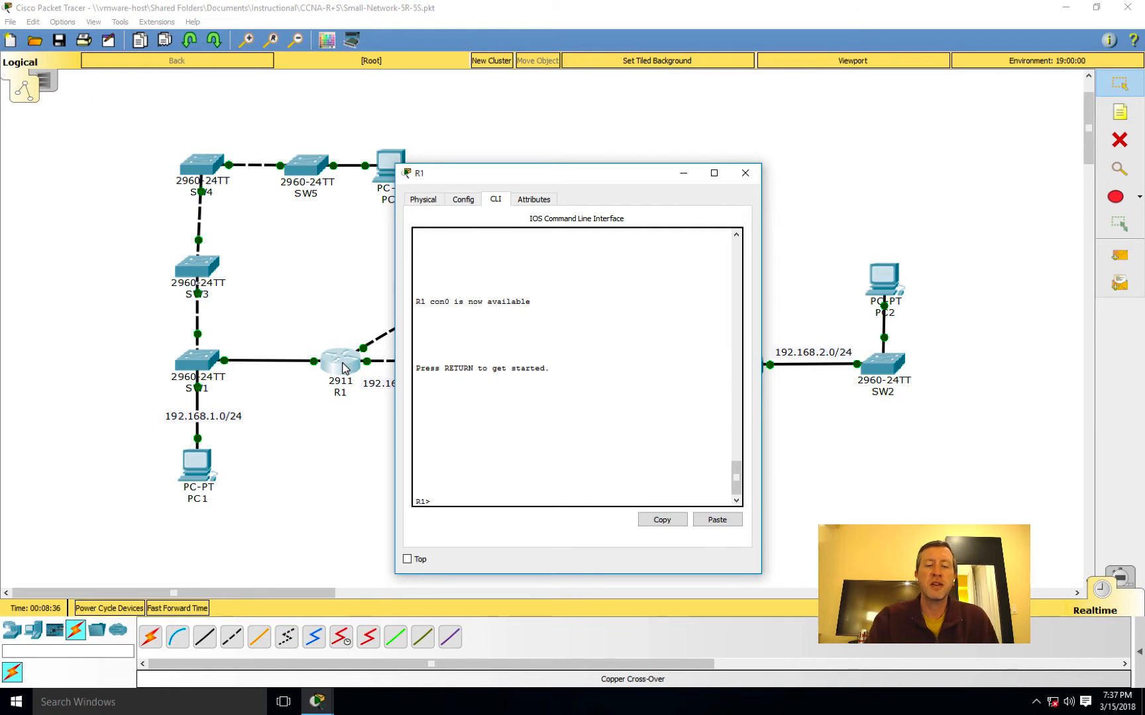
text(relo)
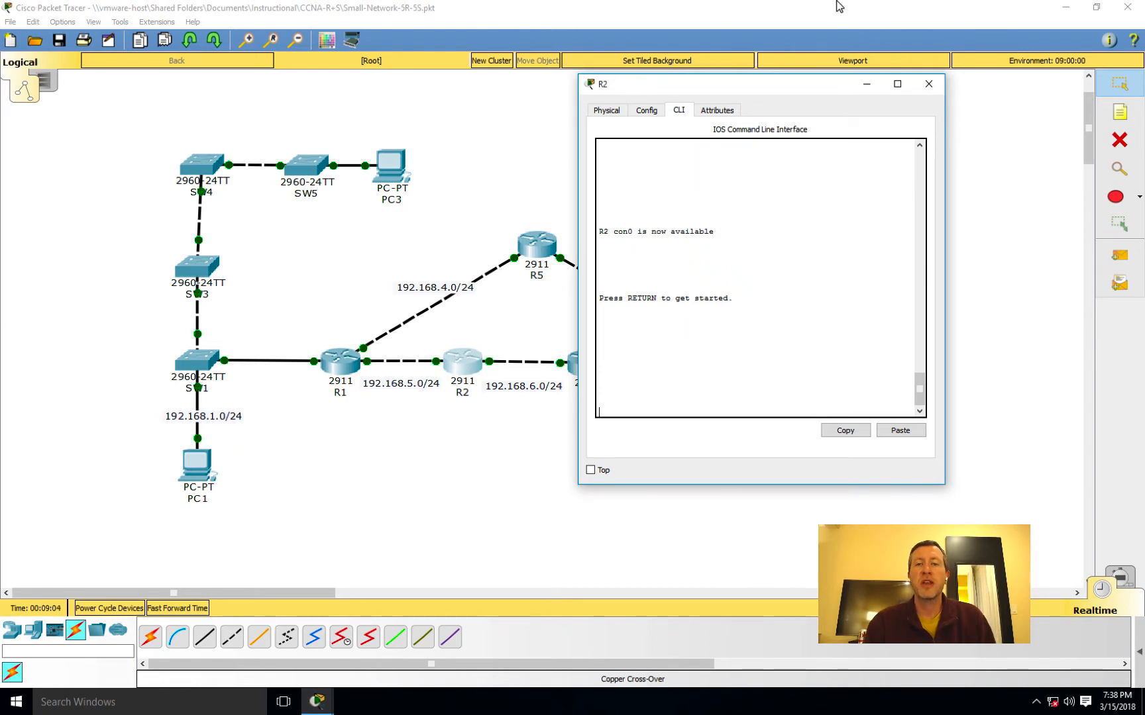
- On R2, enter enable and configure terminal, apply 'no ip domain-lookup', then exit
key(Return)
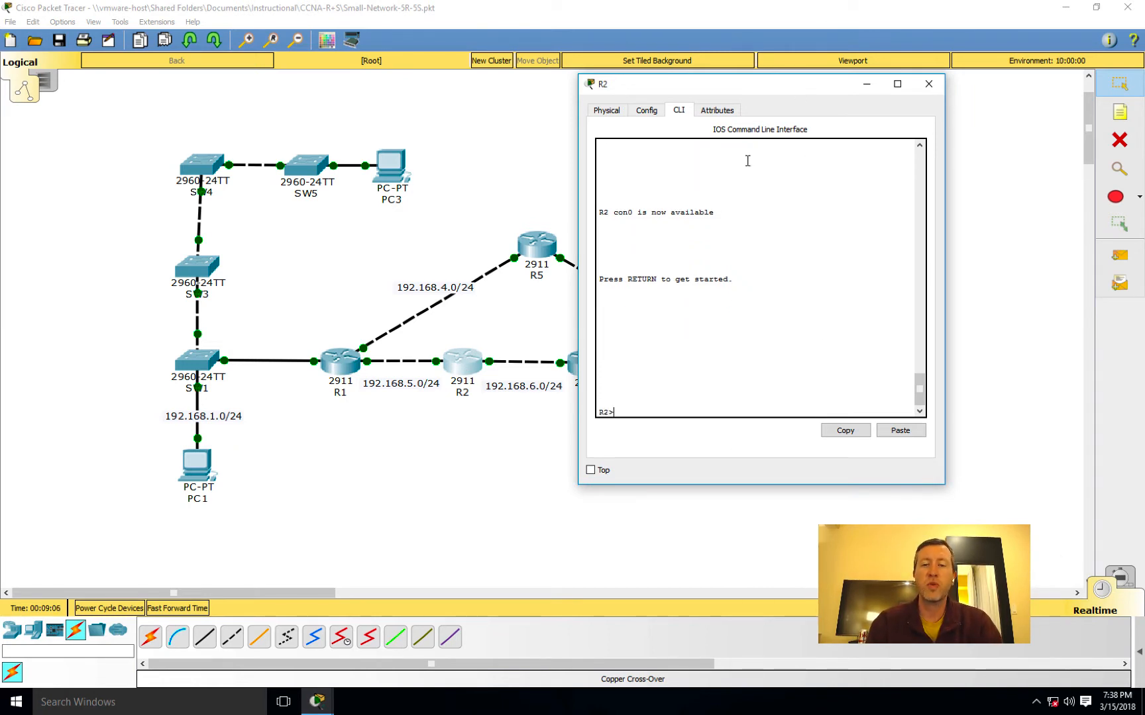
text(en)
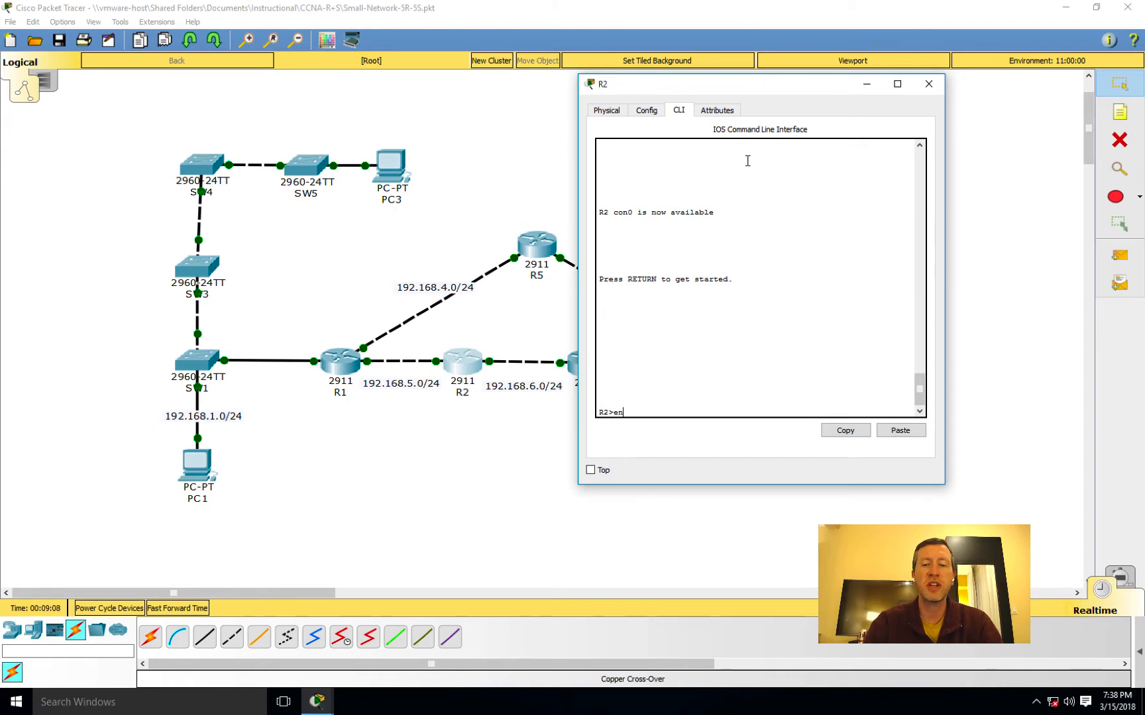
text(conf t)
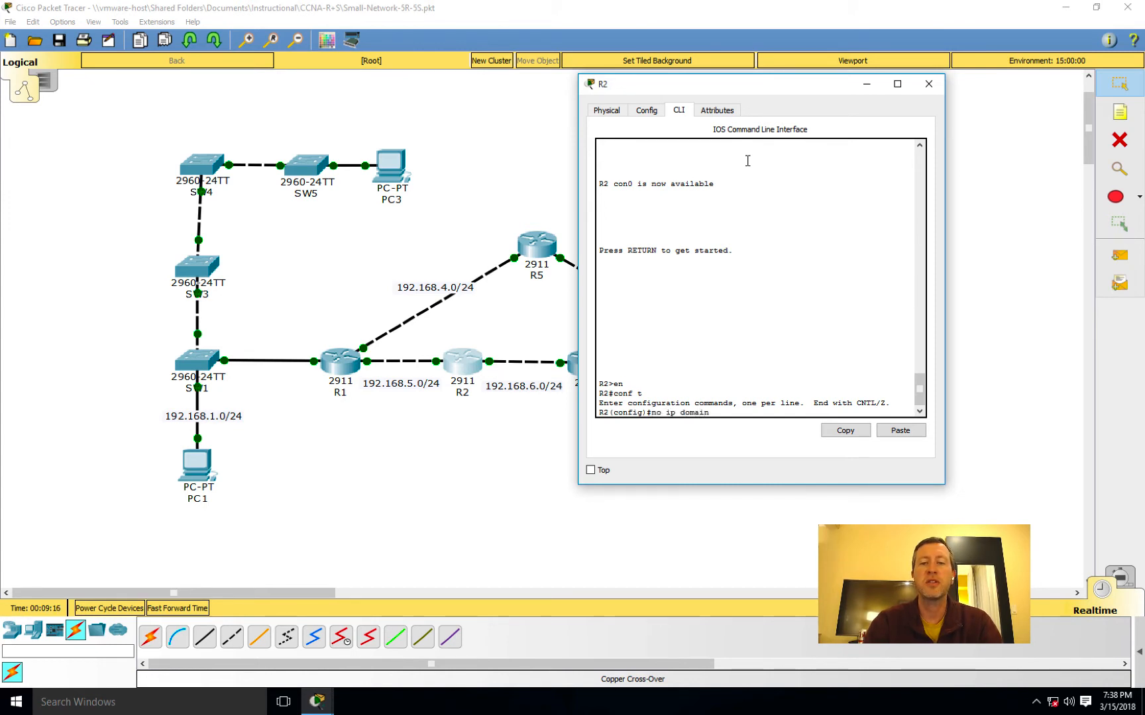
text(no ip domain-lookup)
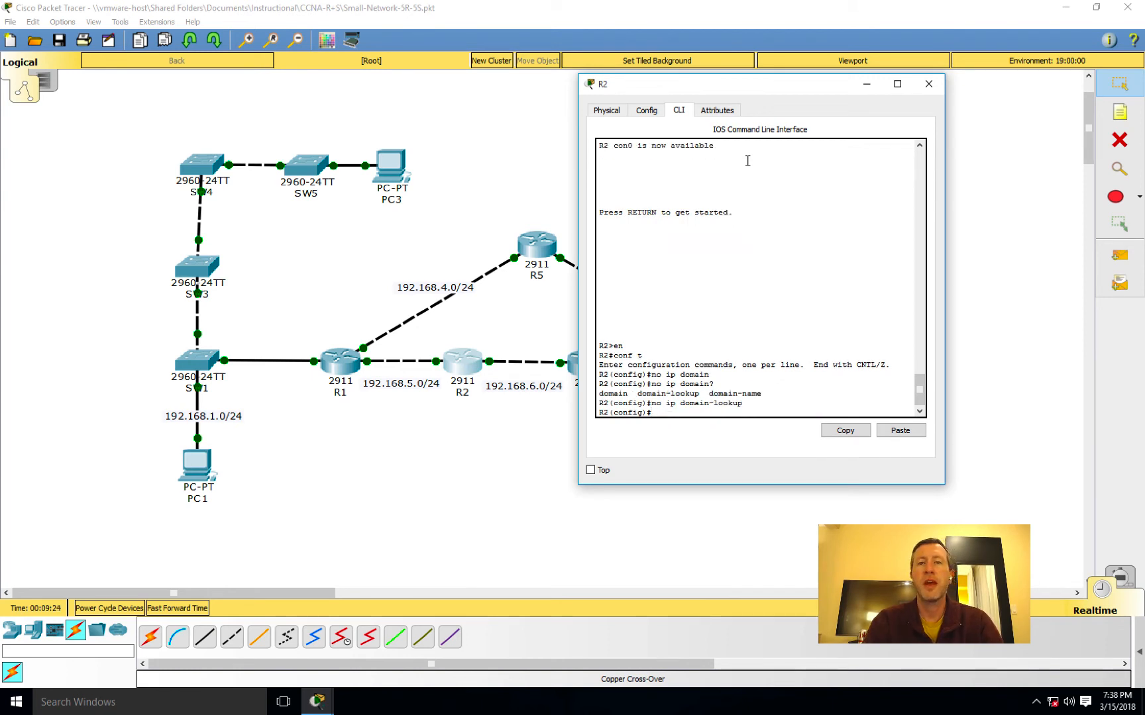
text(exit)
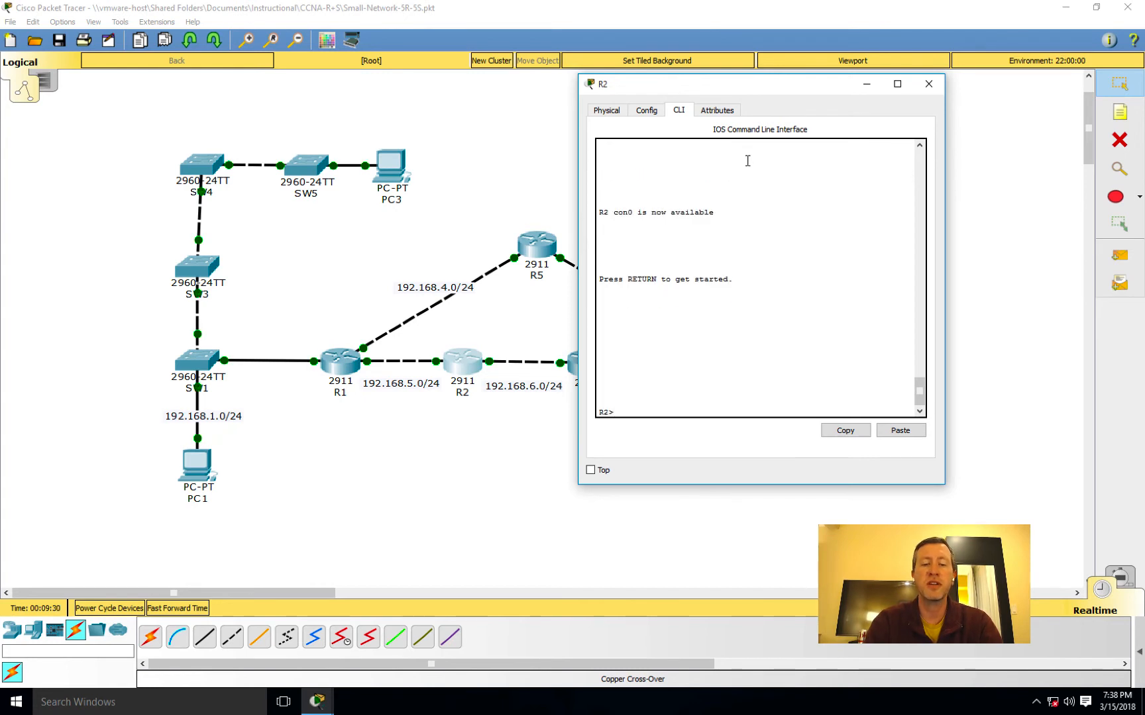
- Enter 'reload' at the R2> user prompt and confirm it's rejected as unknown
text(reload)
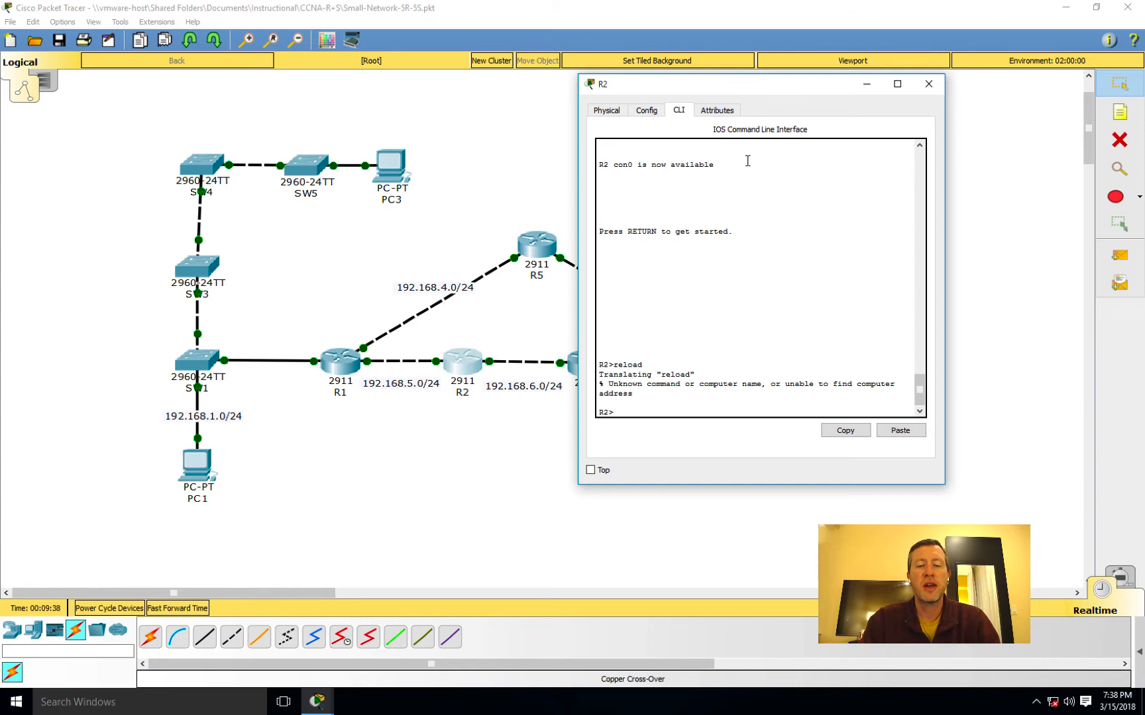
- Enter enable mode and copy running-config to startup-config, accepting the default filename
text(en)
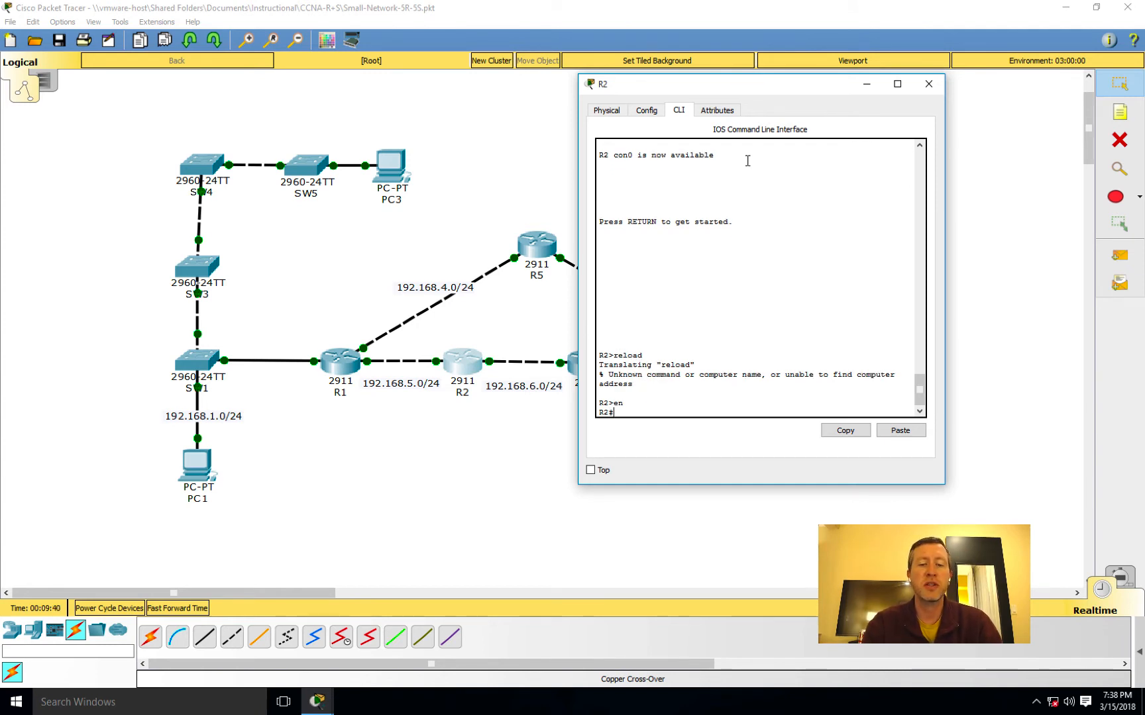
text(copy run start)
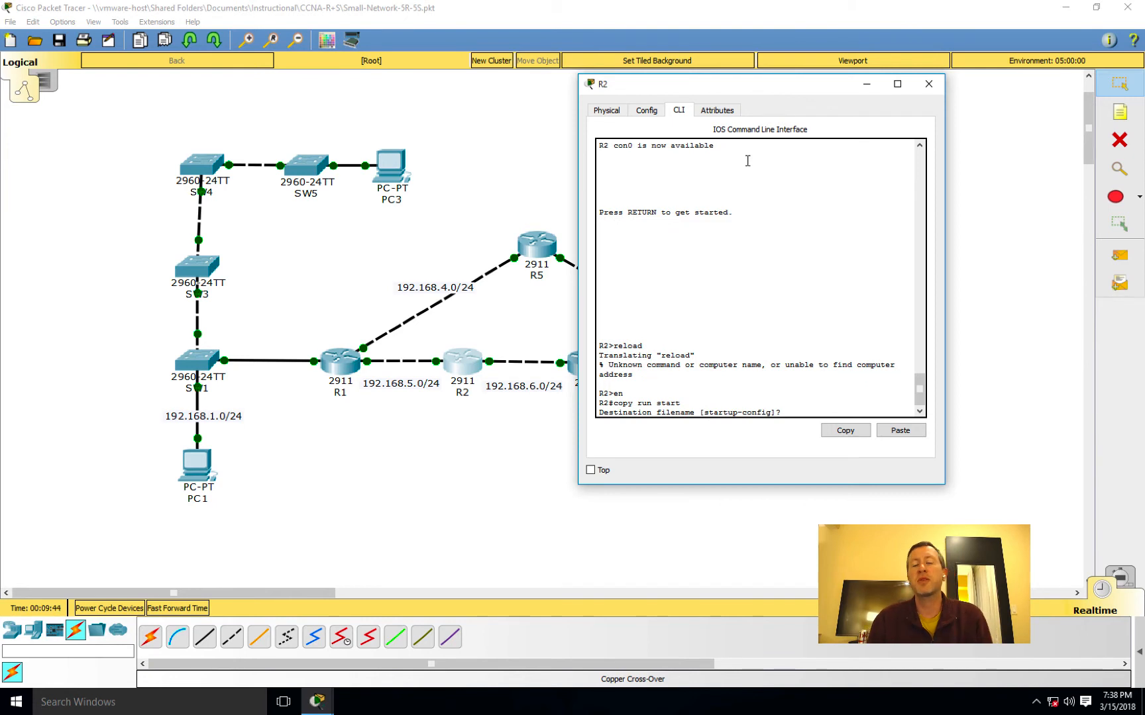
key(enter)
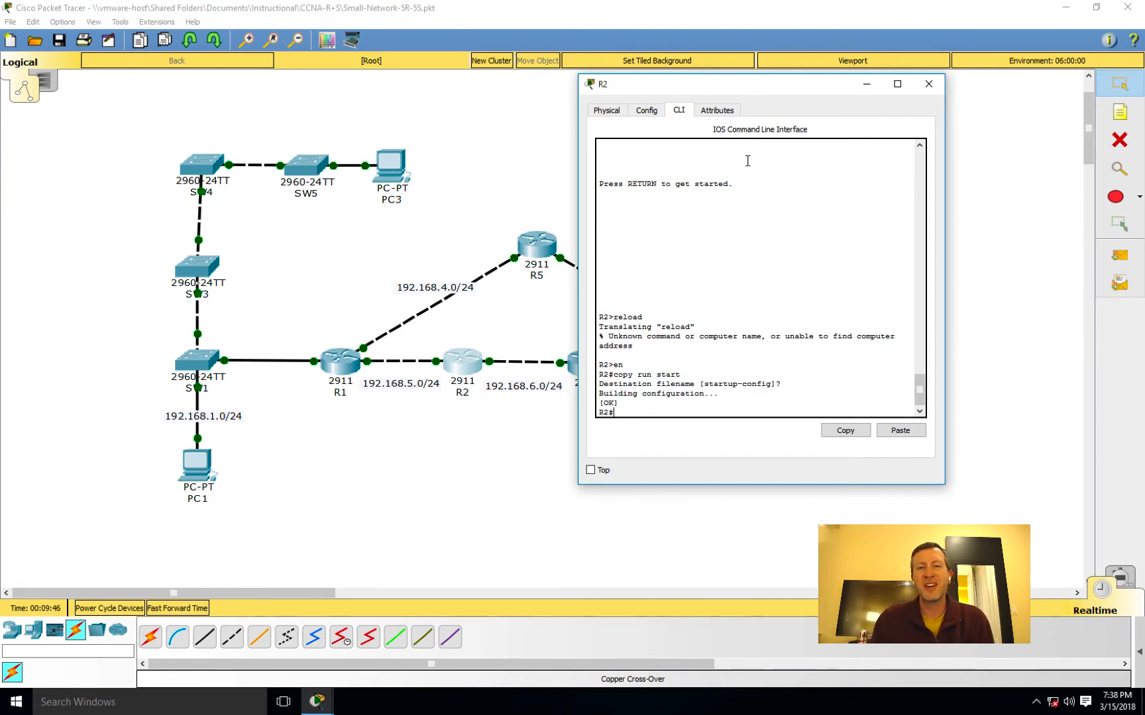